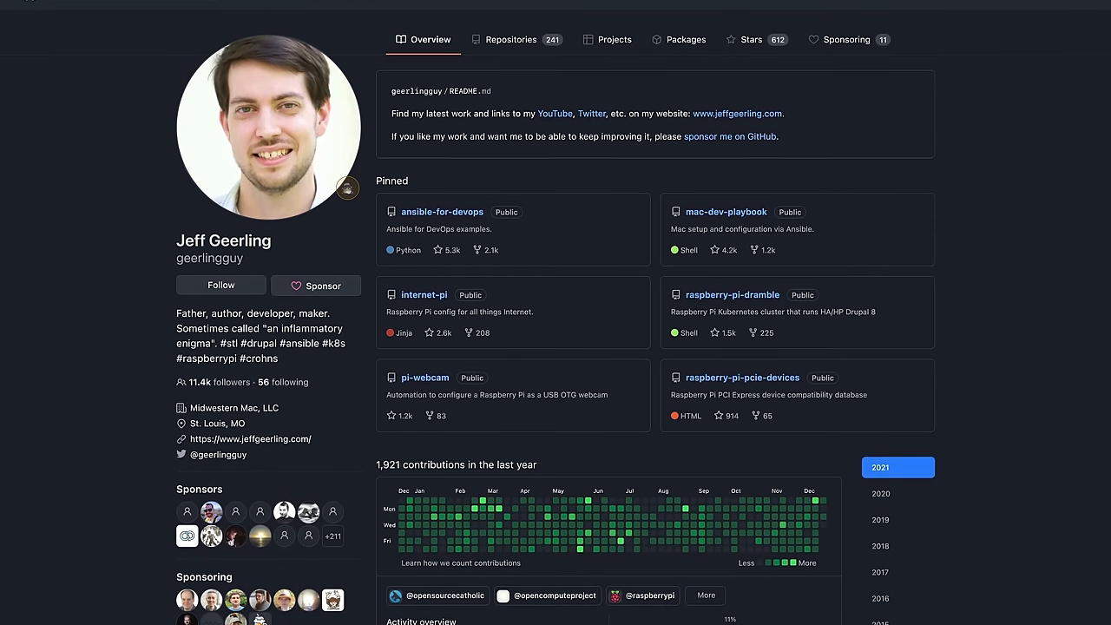
scroll("down", 3)
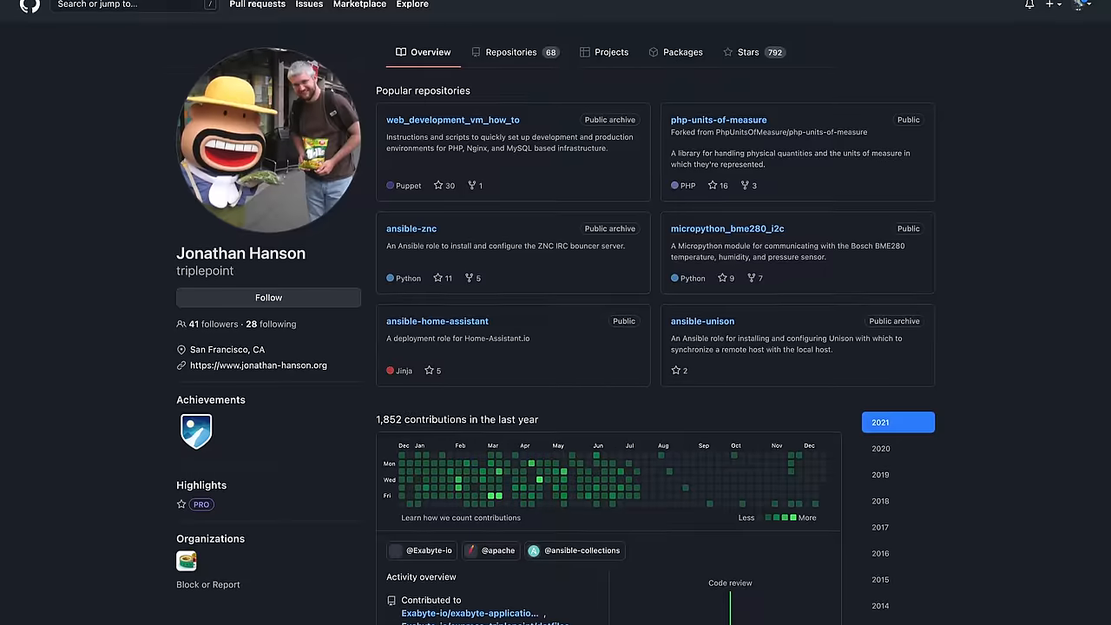
scroll("down", 3)
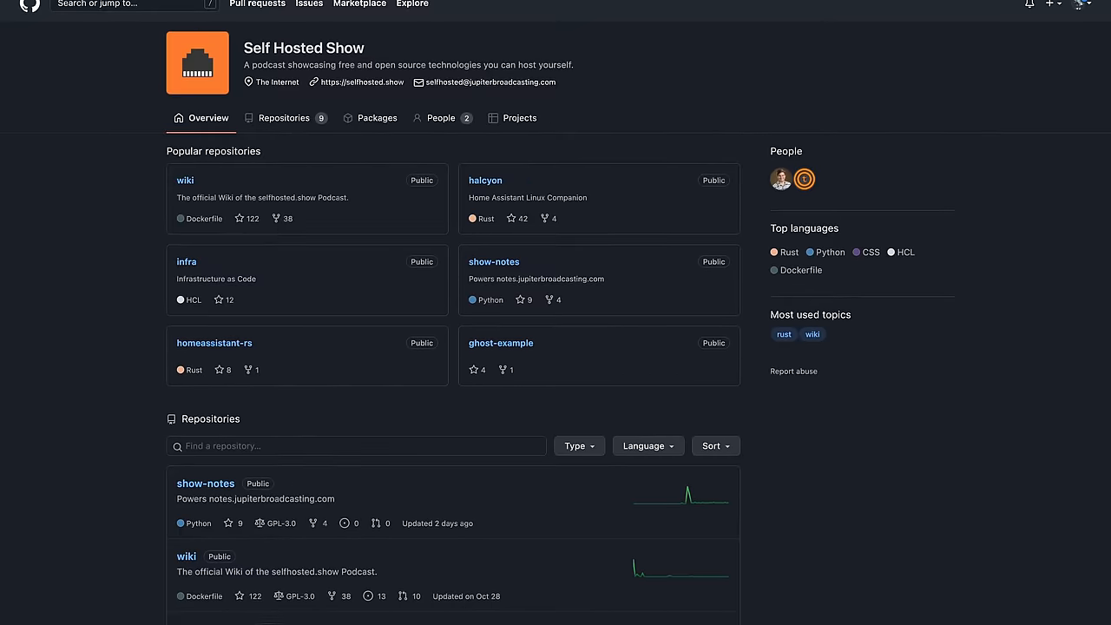
scroll("down", 3)
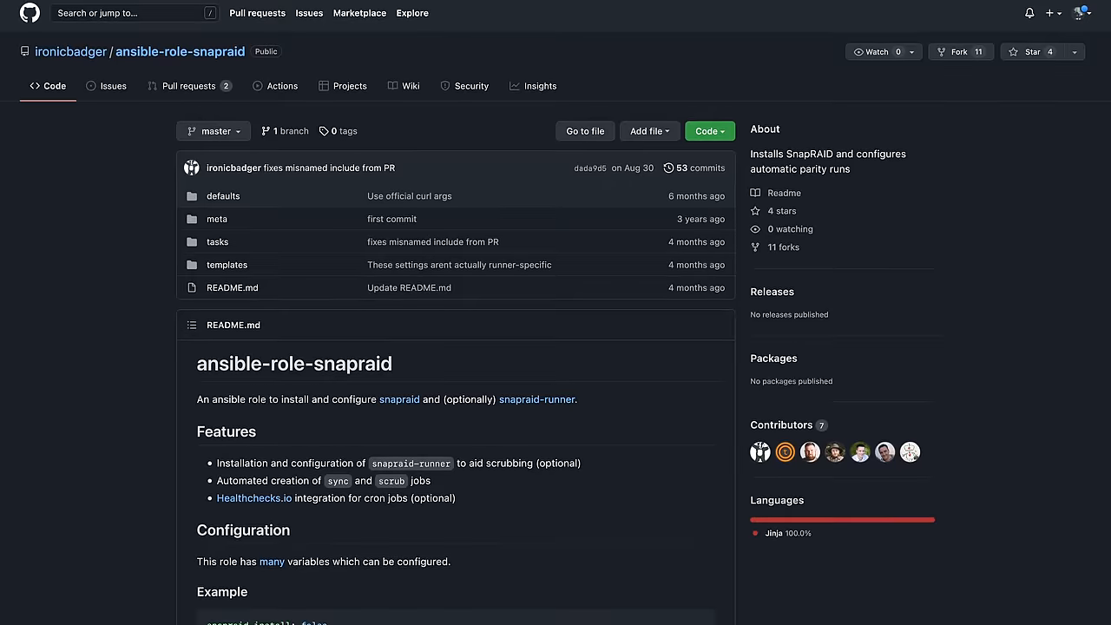
scroll("down", 3)
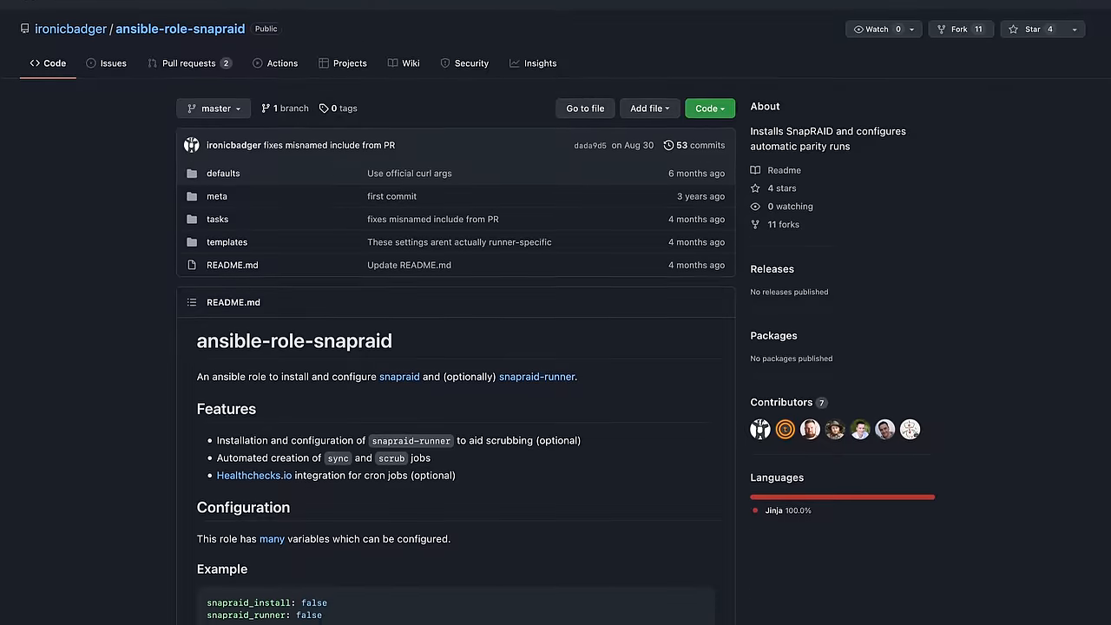